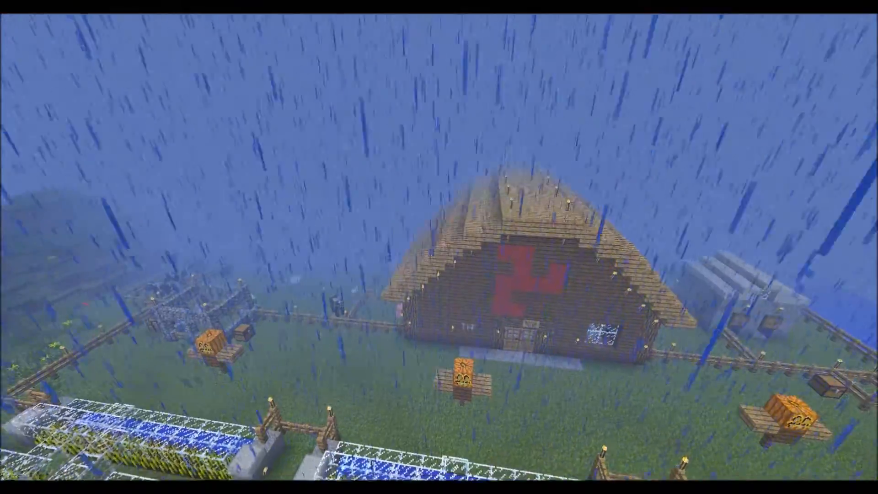
pyautogui.moveTo(439, 247)
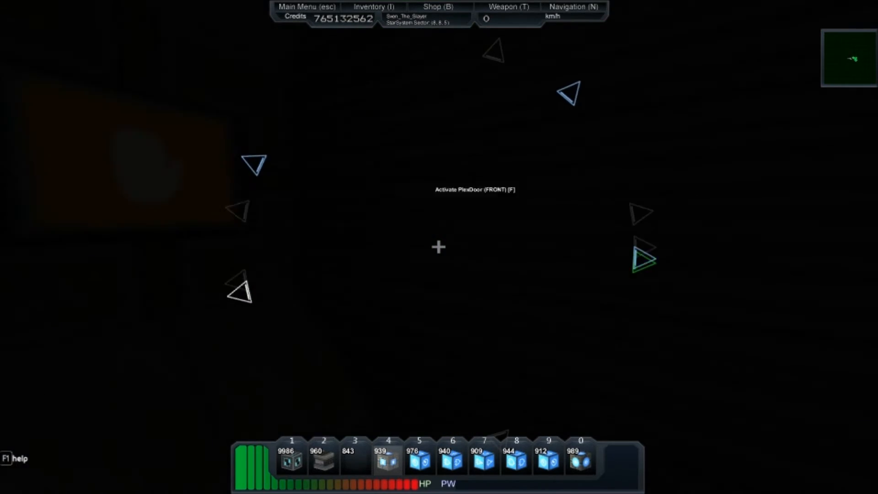
# Step: Activate the PlexDoor to open the octagonal airlock doorway and step out onto the deck
pyautogui.press('f')
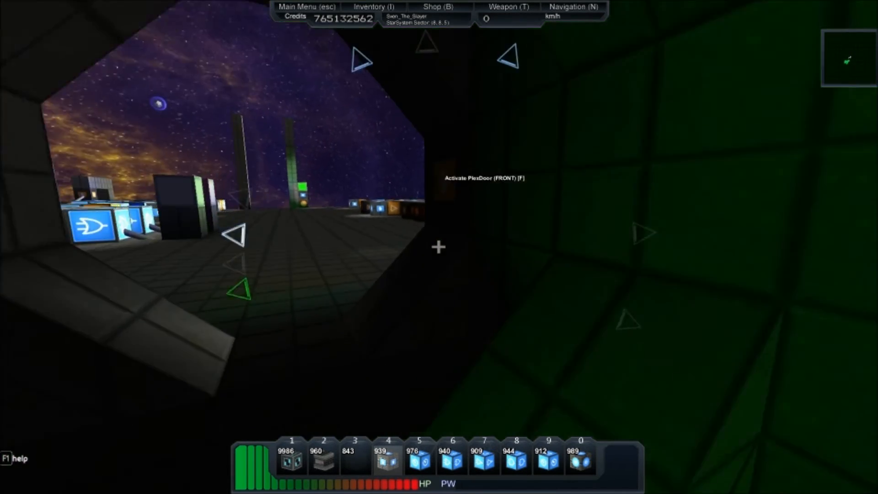
pyautogui.press('f')
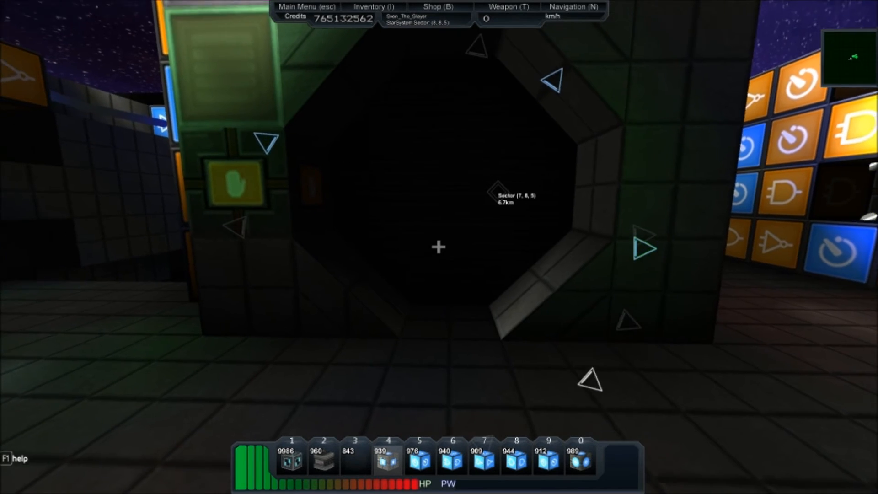